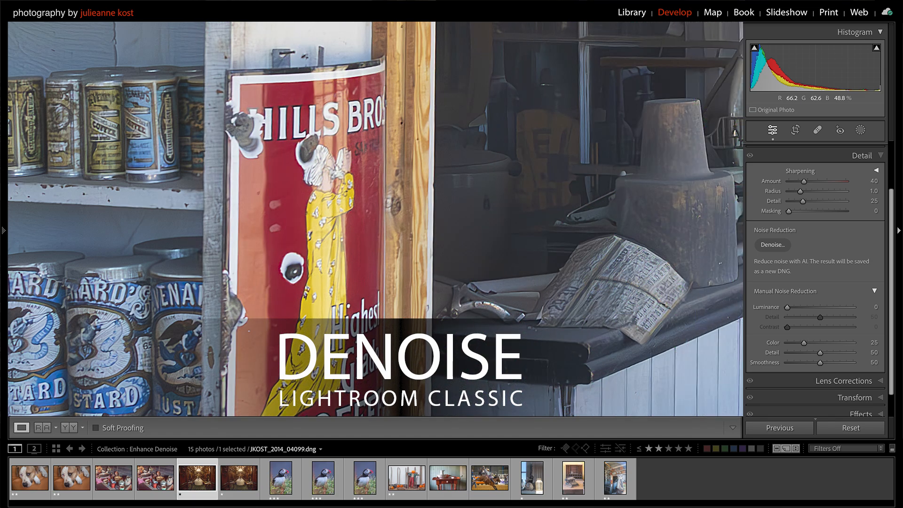
- Show the Enhance Denoise collection in the Library grid and bring up the Photo commands
click(631, 12)
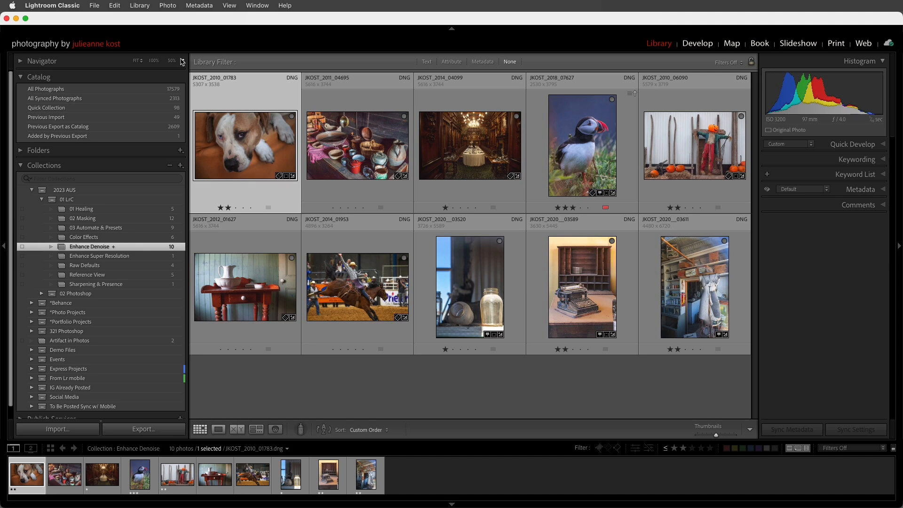
mouse_move(179, 57)
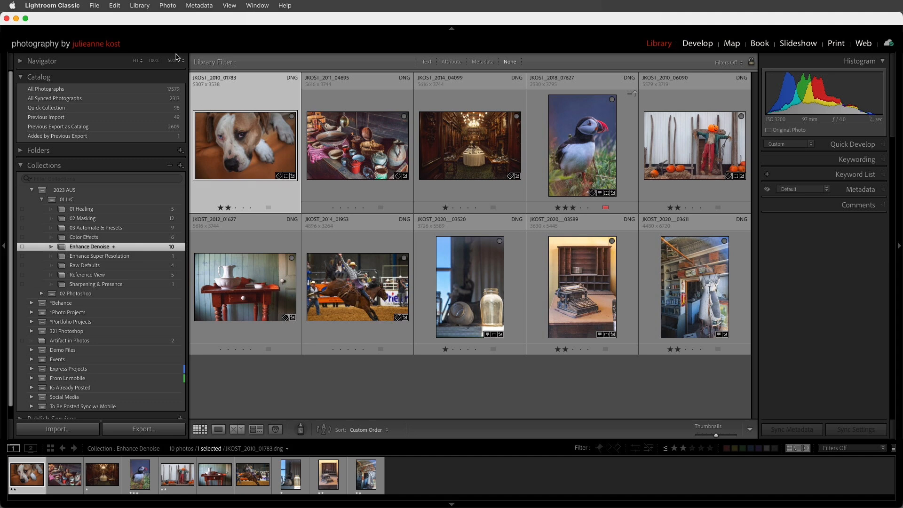
click(167, 6)
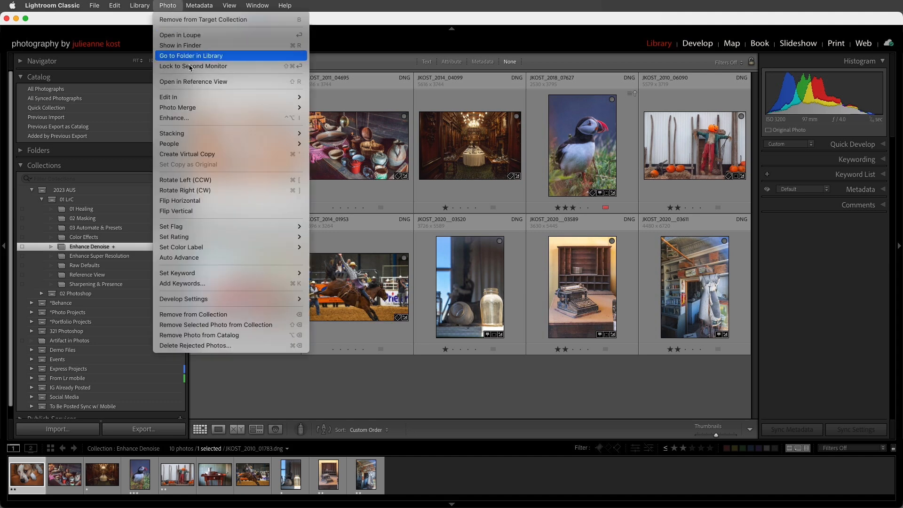
mouse_move(174, 117)
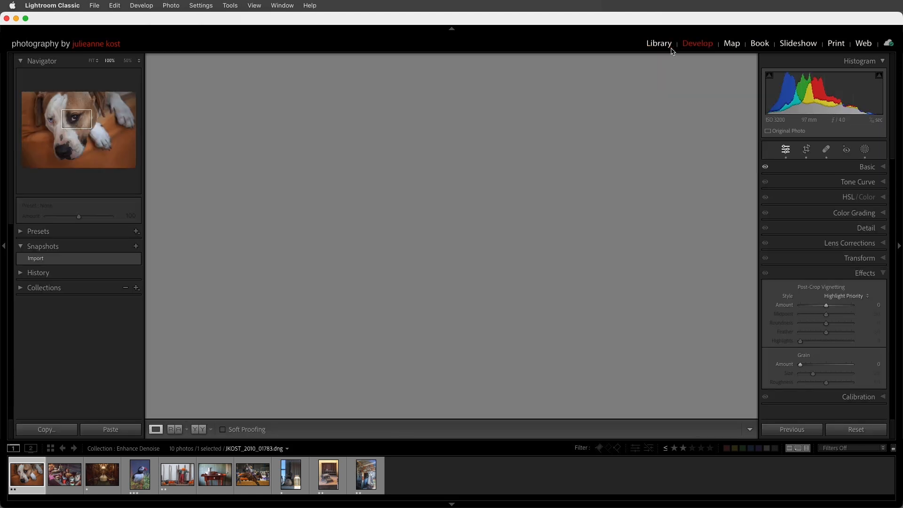
- Check the Photo menu again, then reveal Noise Reduction in the Detail panel
click(170, 6)
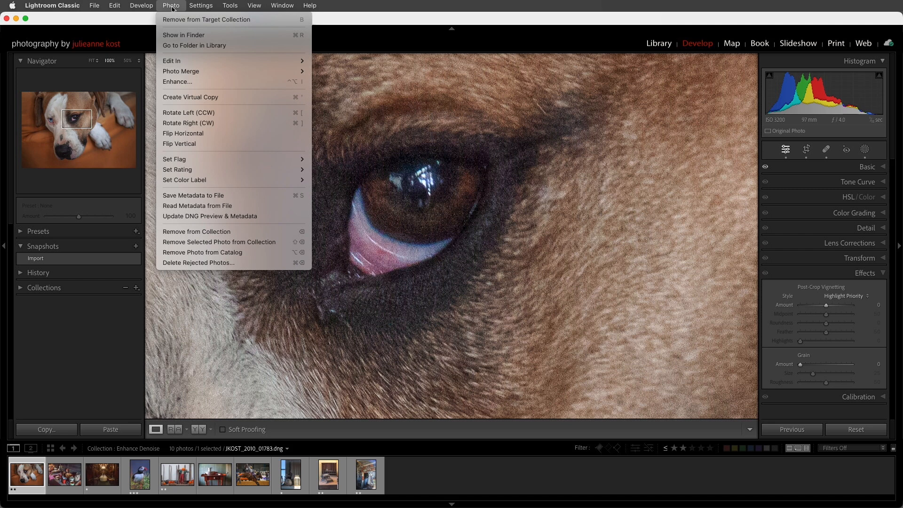
mouse_move(191, 81)
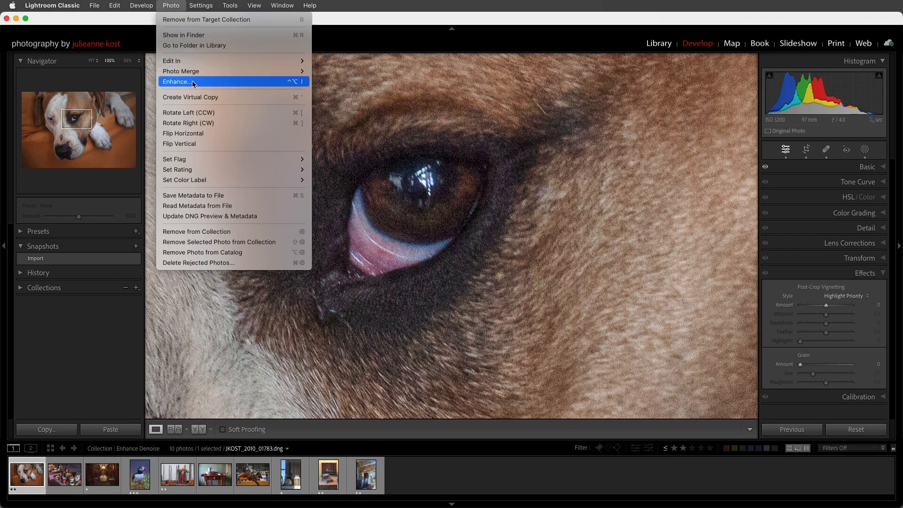
mouse_move(267, 89)
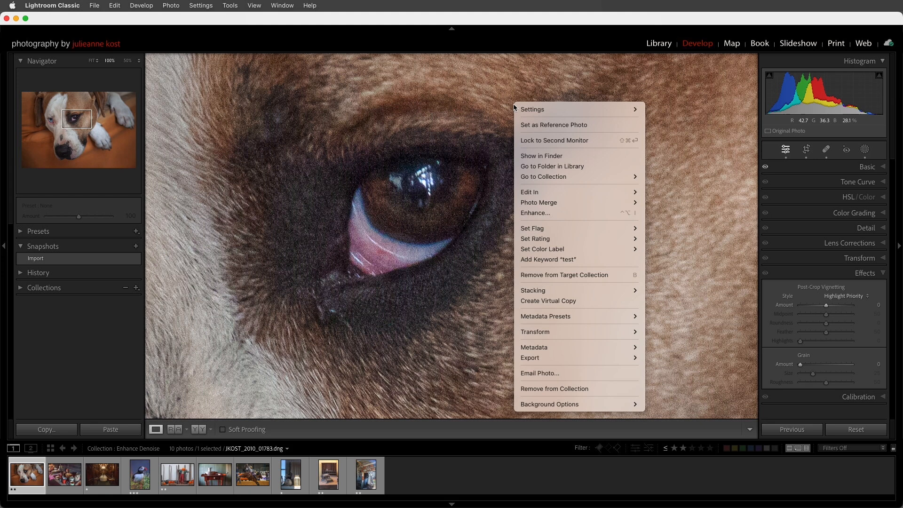
mouse_move(549, 213)
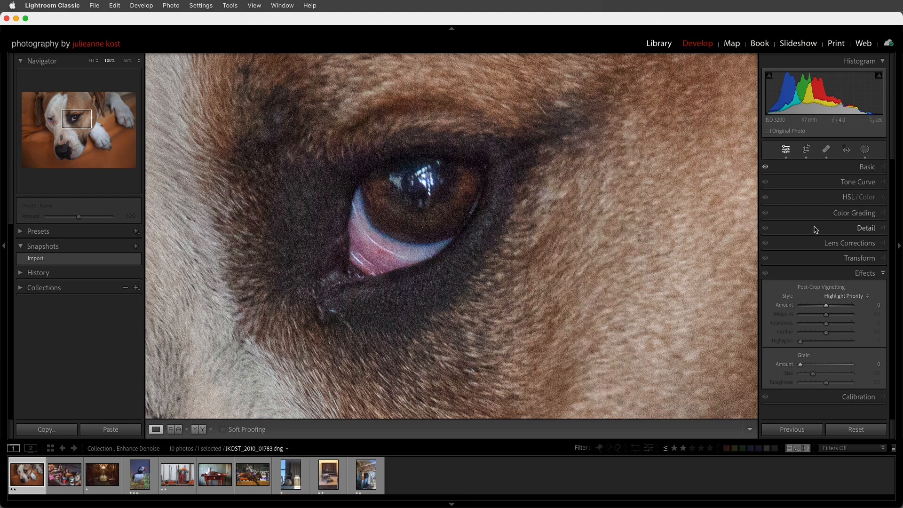
click(865, 227)
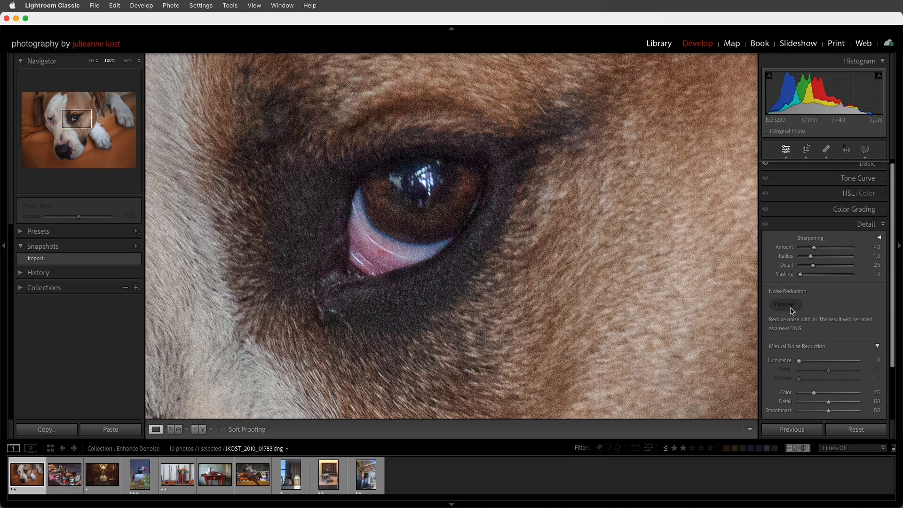
- Start the AI Denoise preview and show the whole dog photo in it
click(785, 304)
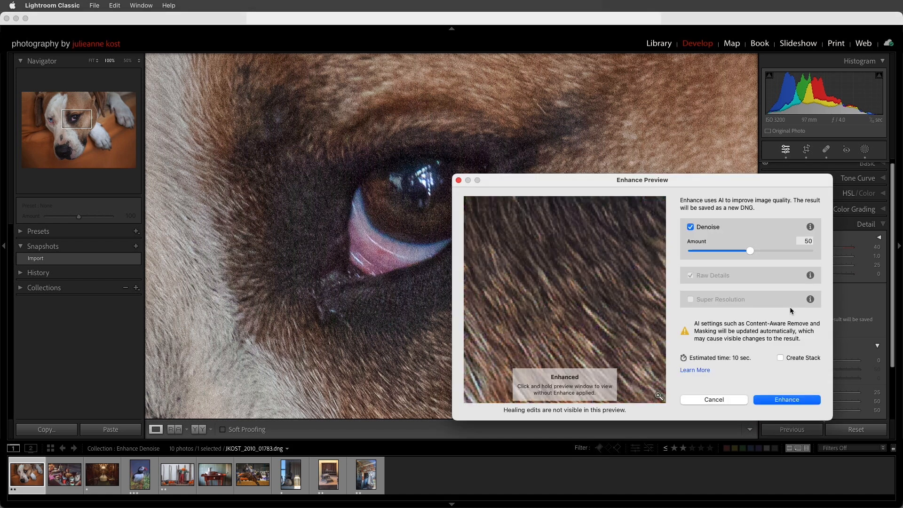
mouse_move(710, 283)
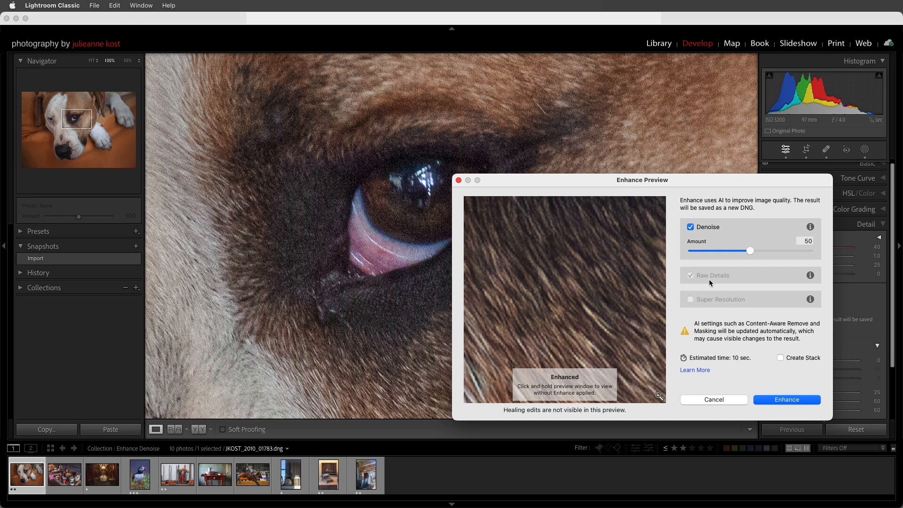
mouse_move(723, 284)
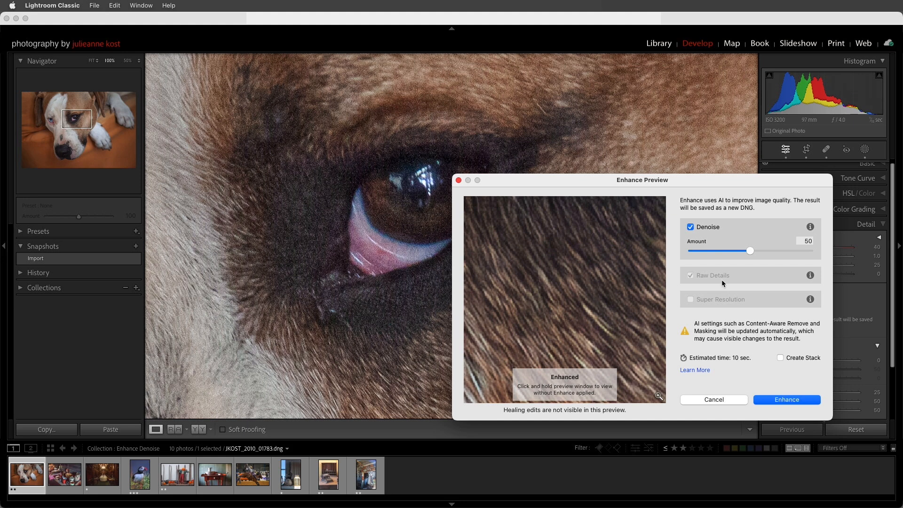
mouse_move(610, 273)
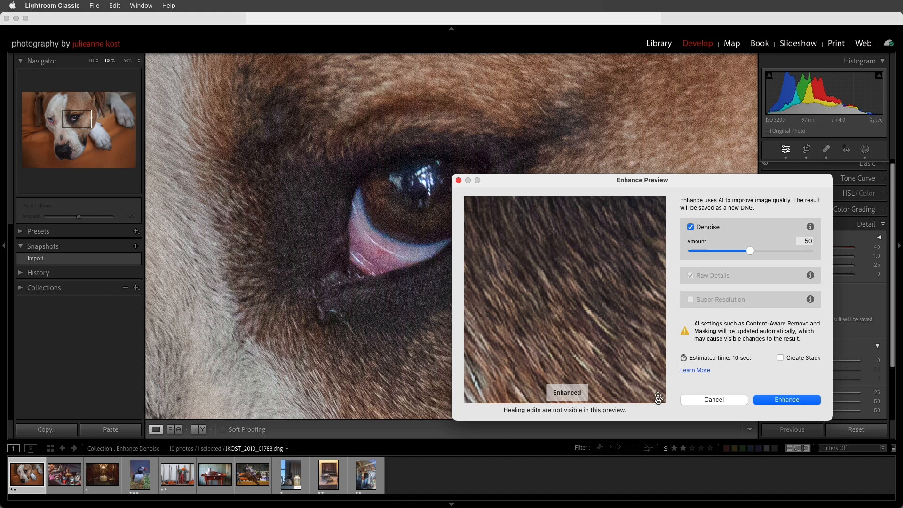
click(658, 398)
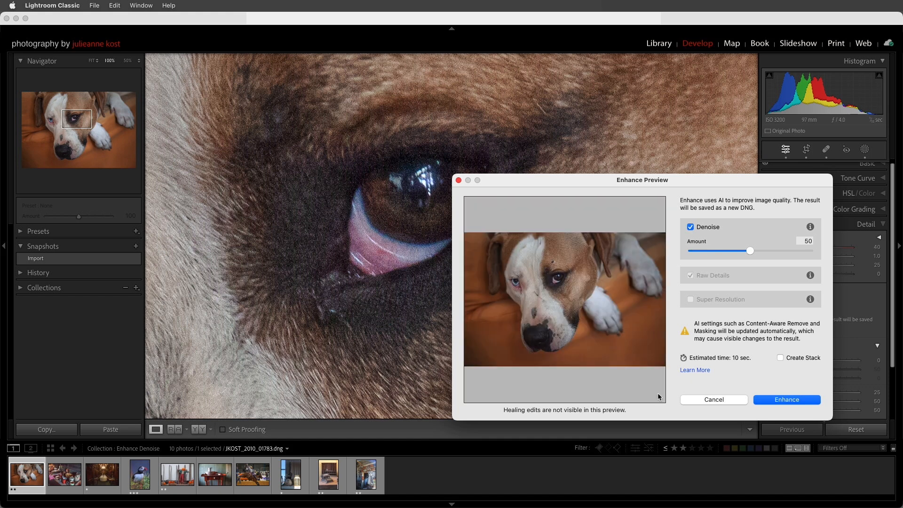
mouse_move(549, 278)
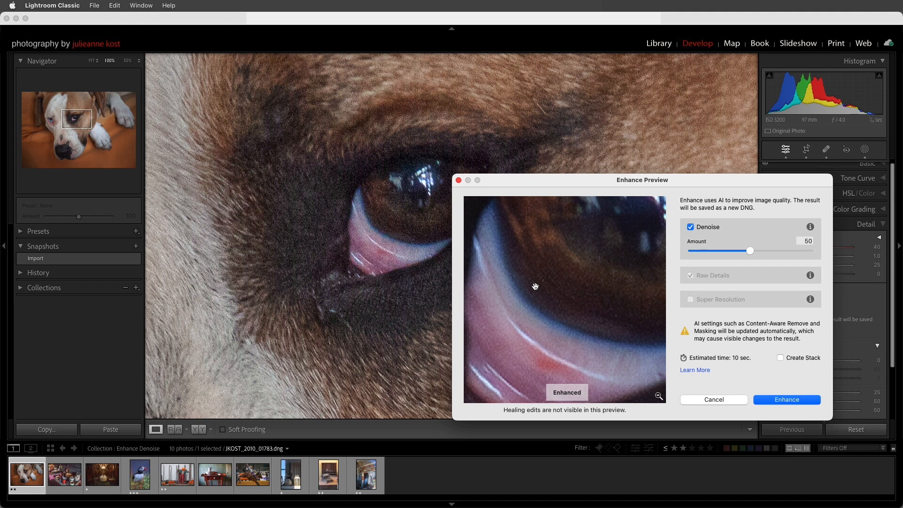
mouse_move(750, 256)
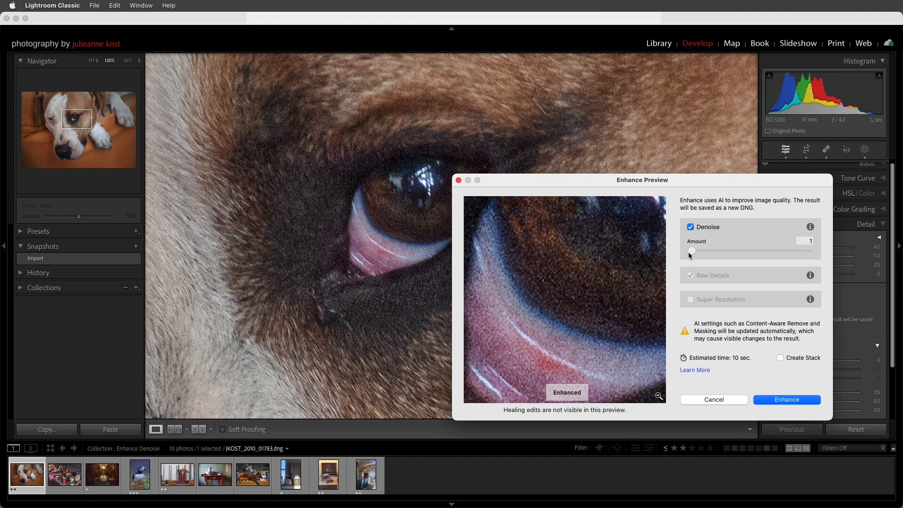
mouse_move(691, 252)
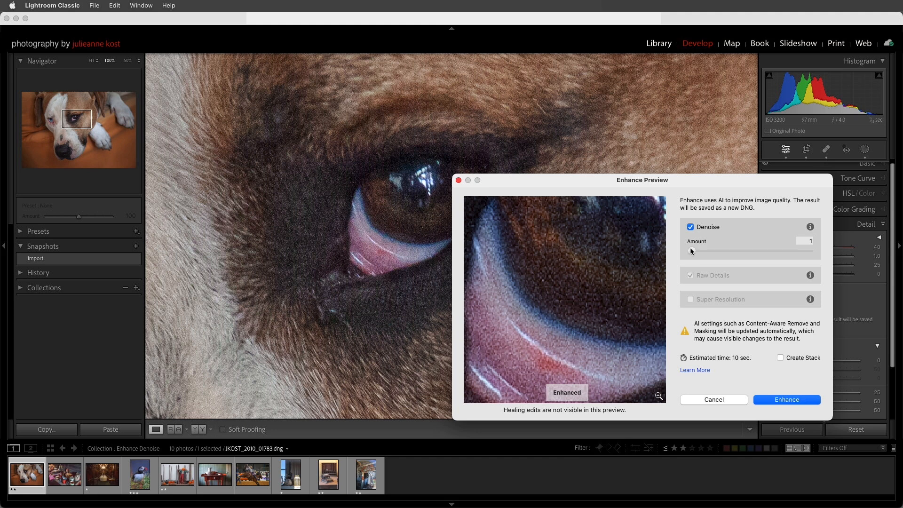
- Toggle Denoise off and back on to compare against the raw eye detail
click(689, 227)
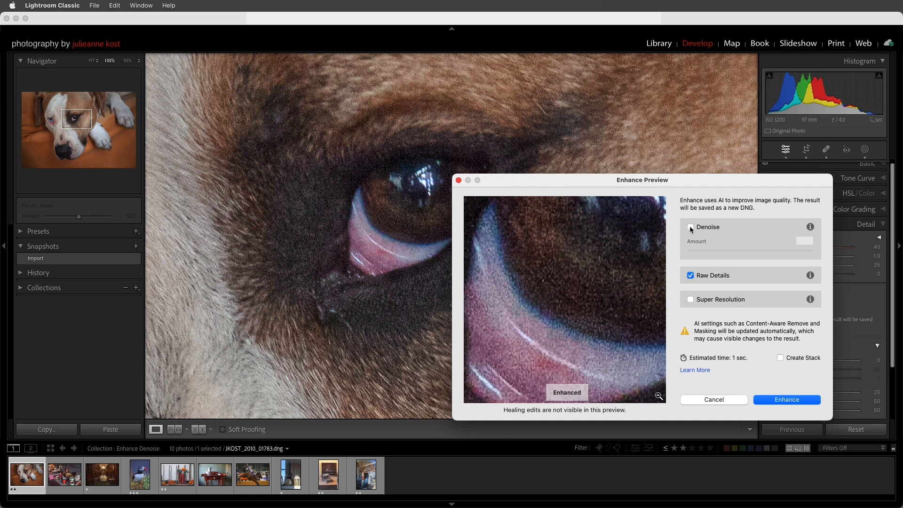
click(689, 227)
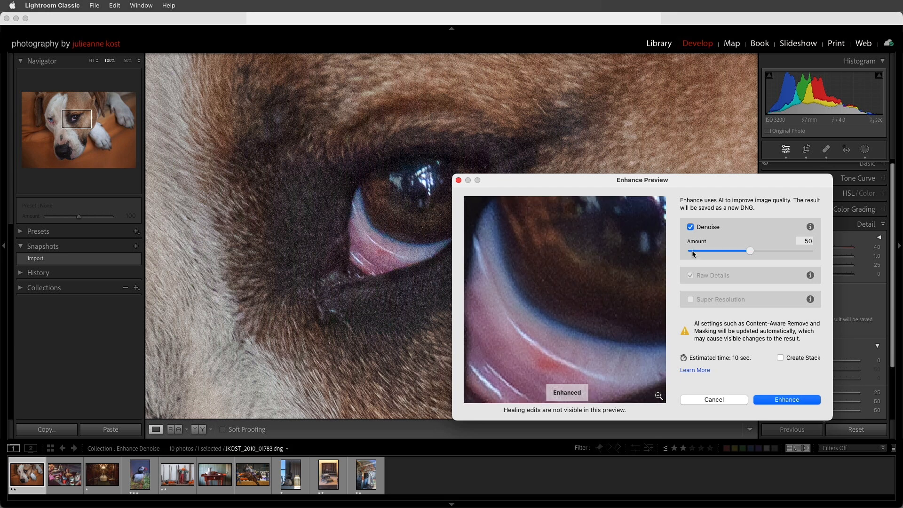
mouse_move(720, 368)
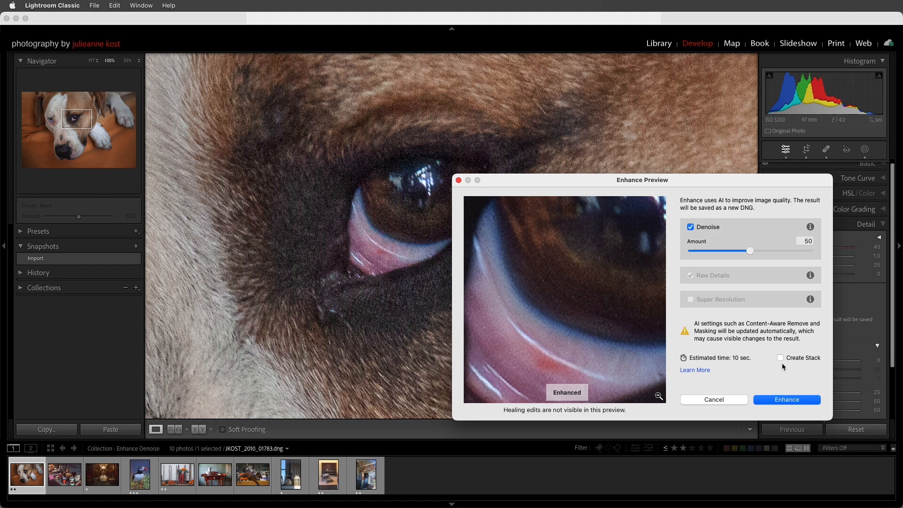
mouse_move(774, 355)
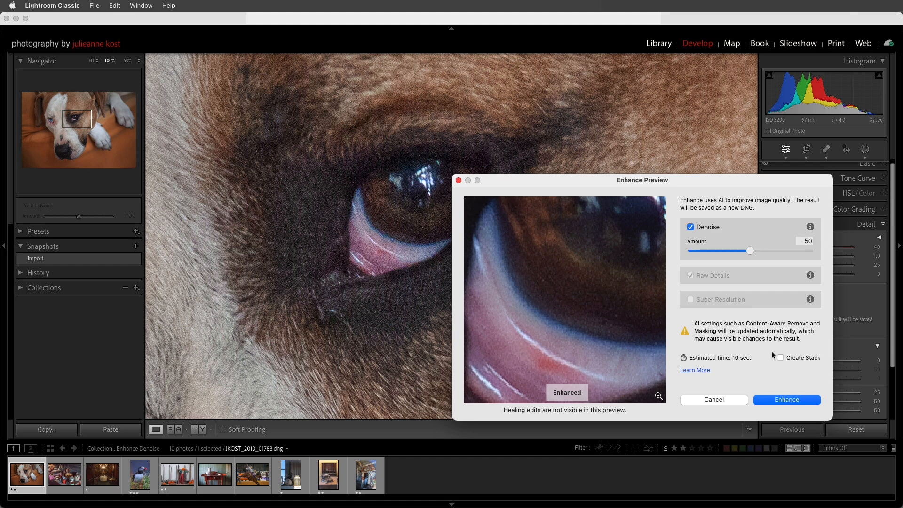
mouse_move(788, 366)
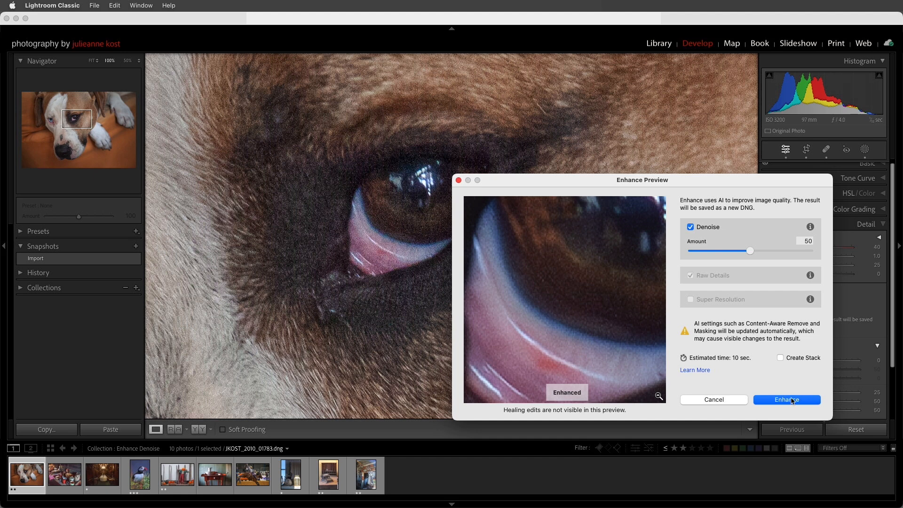
- Run Enhance to create JKOST_2010_01783-Enhanced-NR.dng and return to the photo grid
click(785, 399)
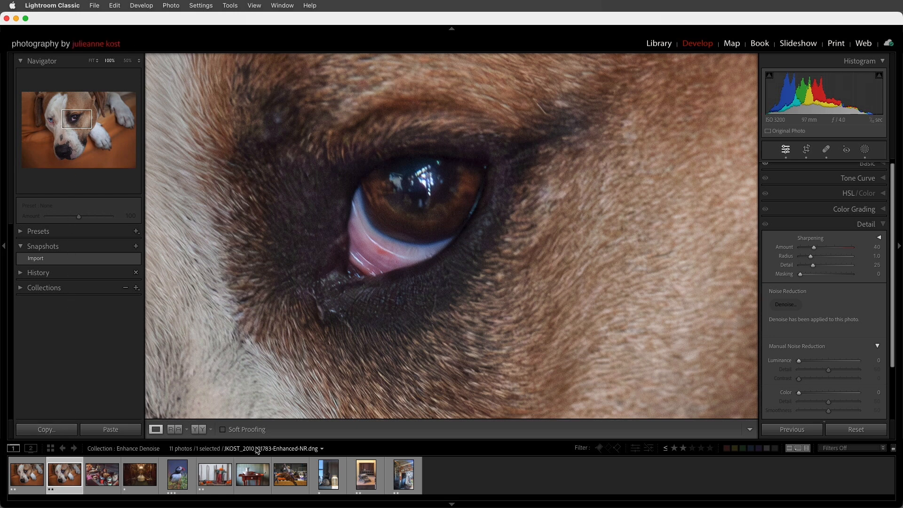
mouse_move(276, 454)
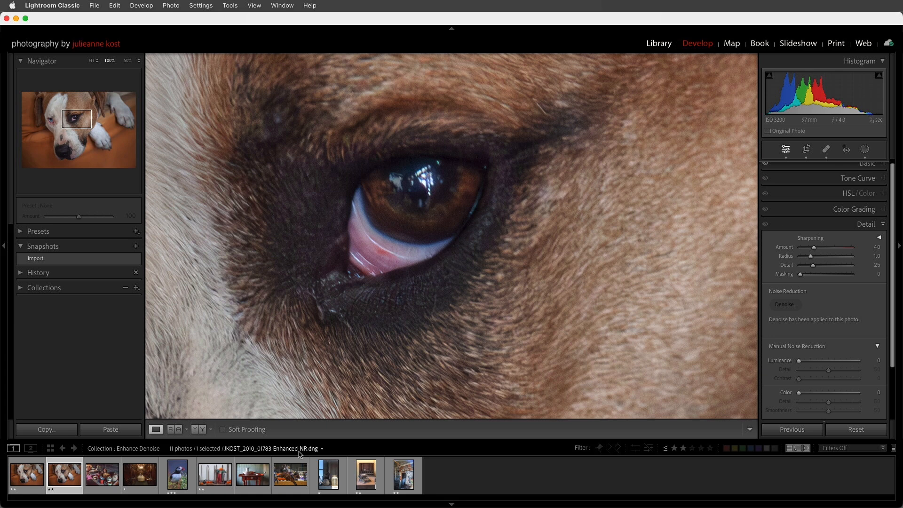
click(659, 43)
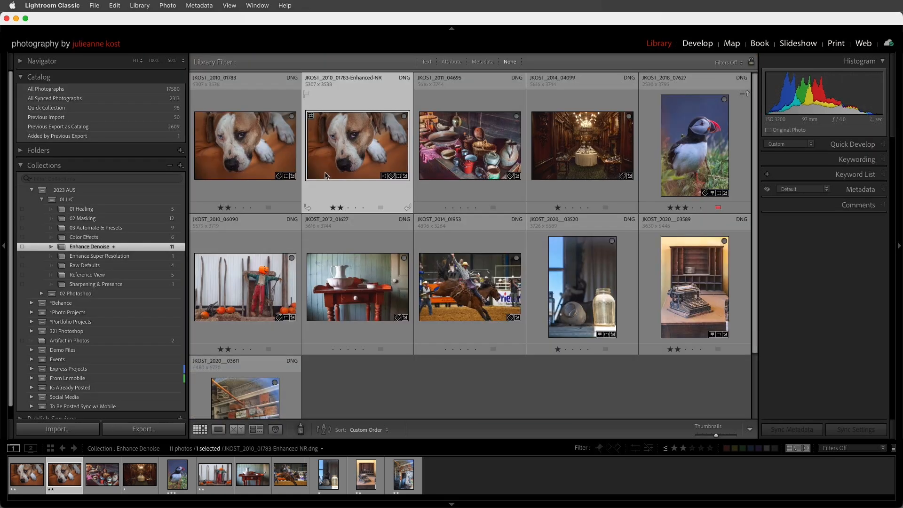
- Select the original and Enhanced-NR dog photos, then edit the denoised copy in Develop
click(245, 145)
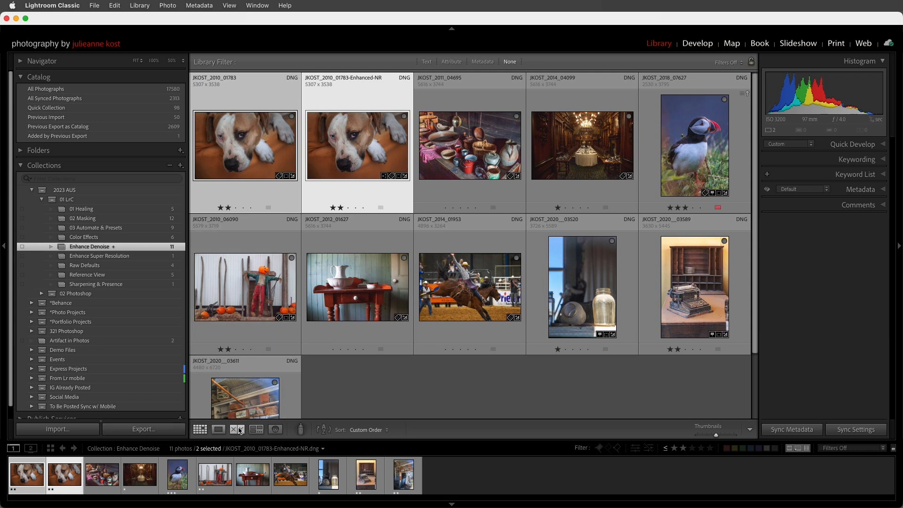
click(237, 429)
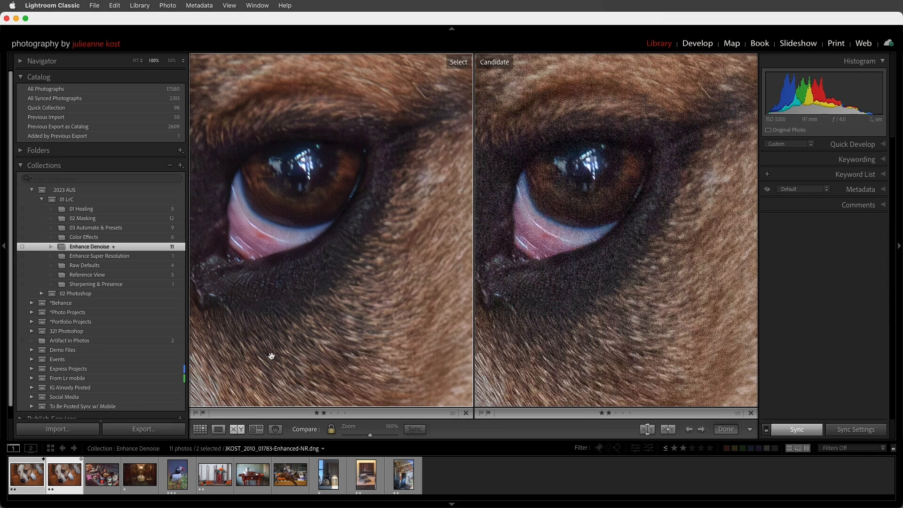
mouse_move(523, 163)
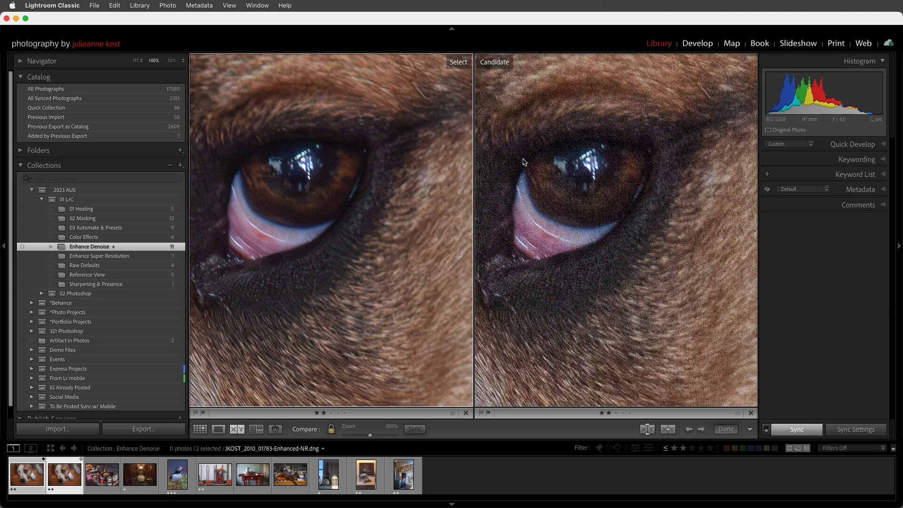
mouse_move(225, 198)
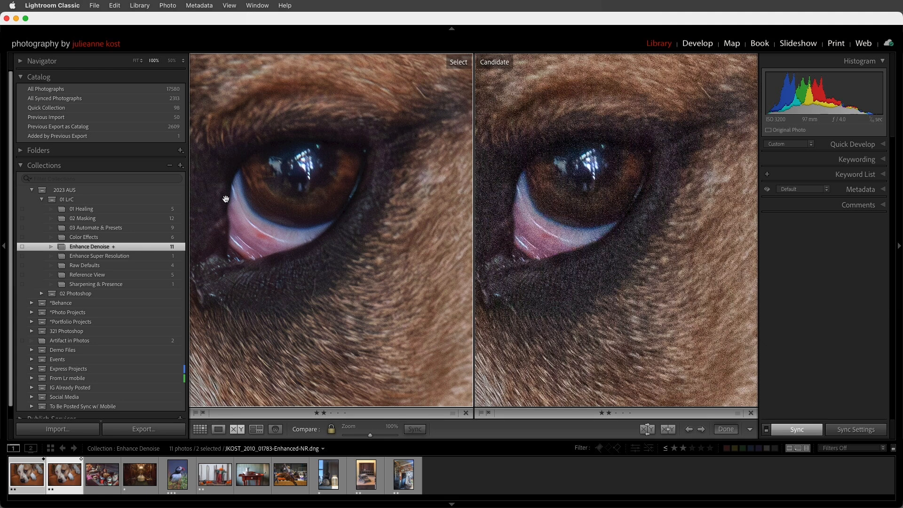
mouse_move(320, 247)
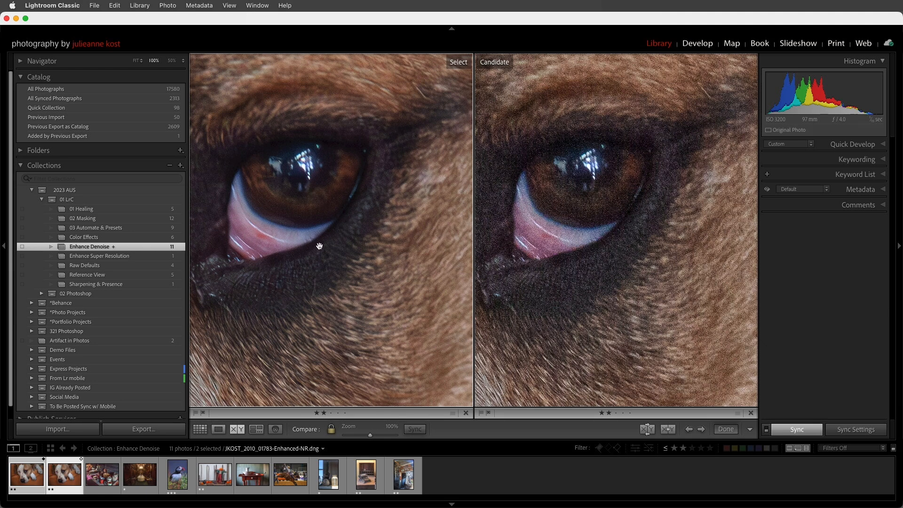
click(698, 43)
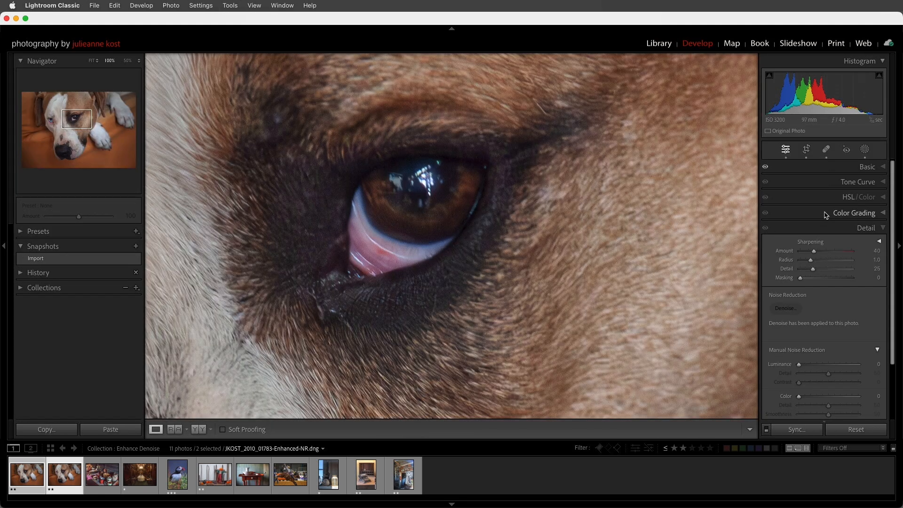
- Show the Basic adjustments with Texture +38, then switch to spot healing
click(867, 166)
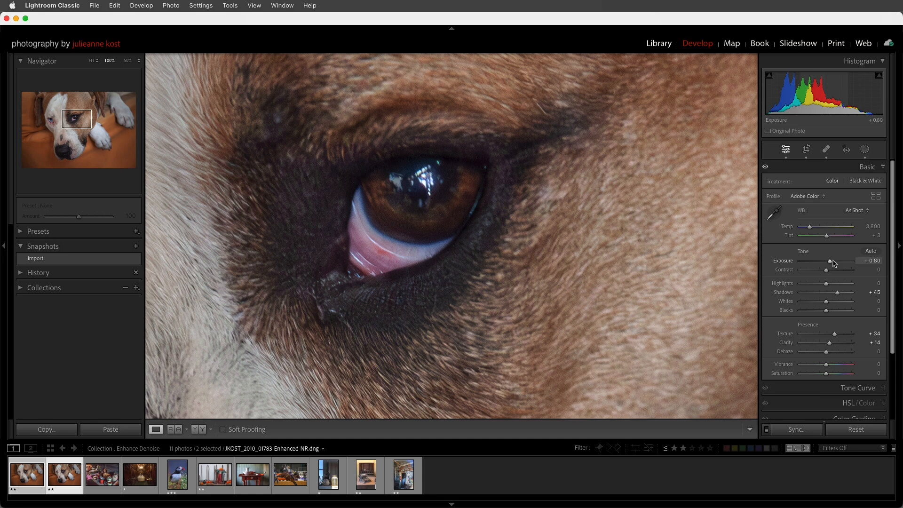
mouse_move(834, 269)
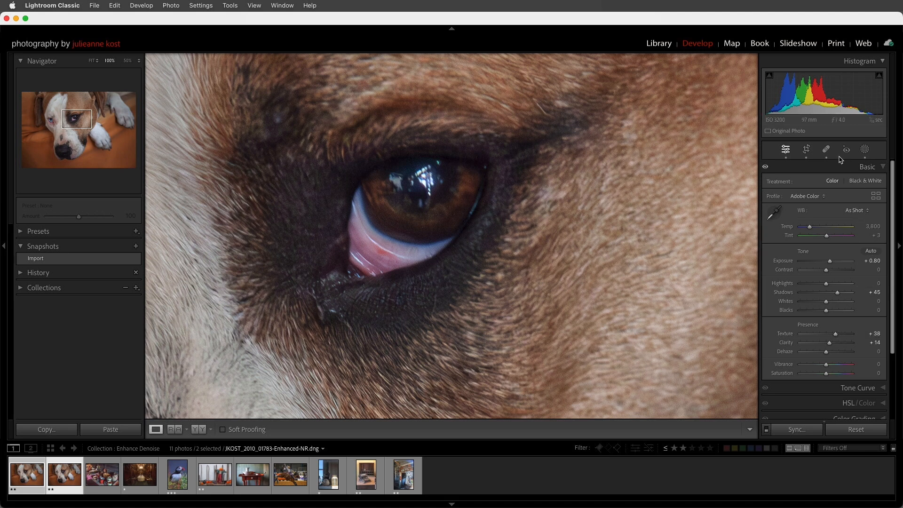
click(826, 149)
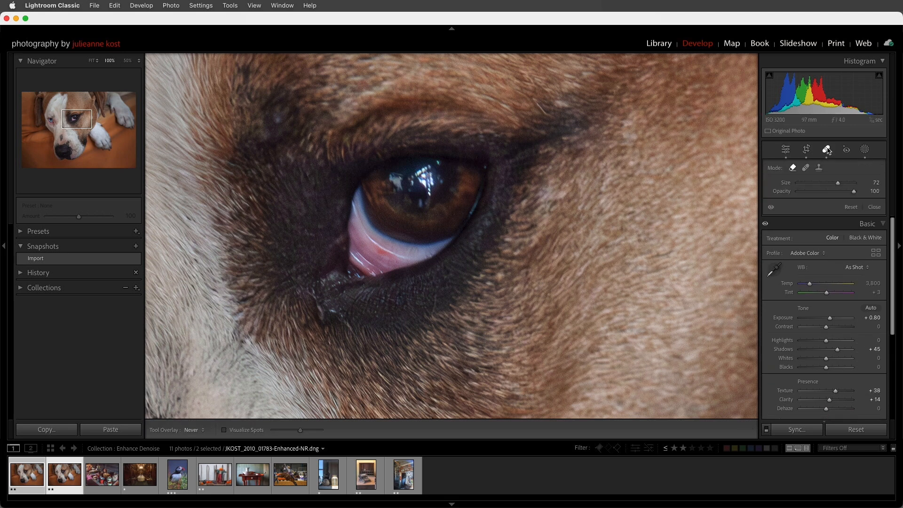
mouse_move(827, 149)
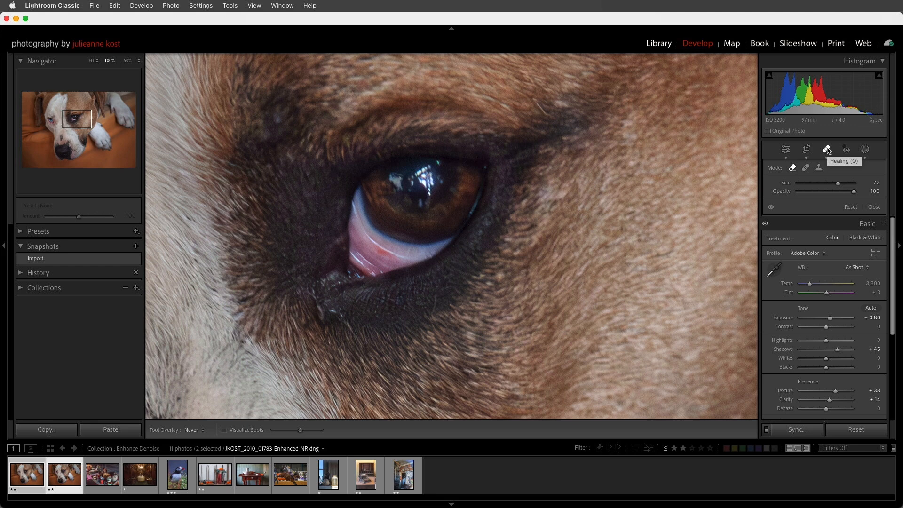
- Look at the masking tools, then add the kitchen still life to the selection
click(864, 150)
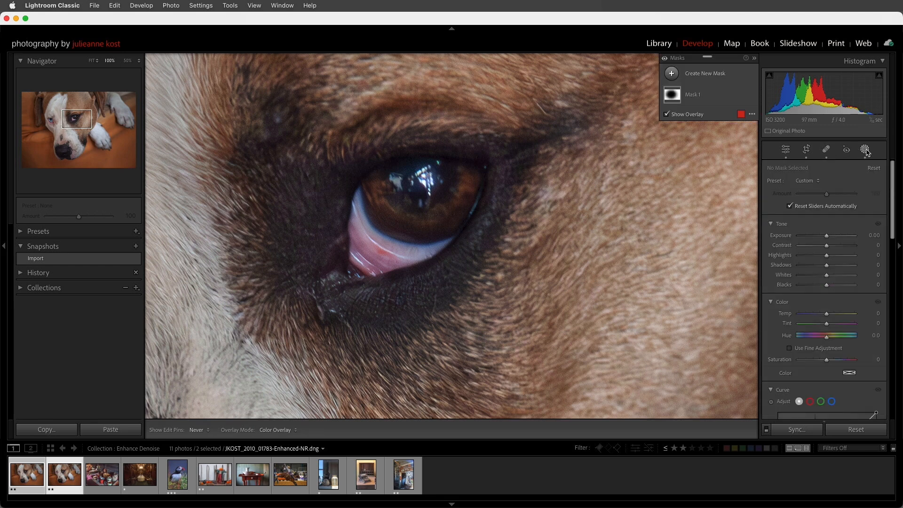
mouse_move(867, 151)
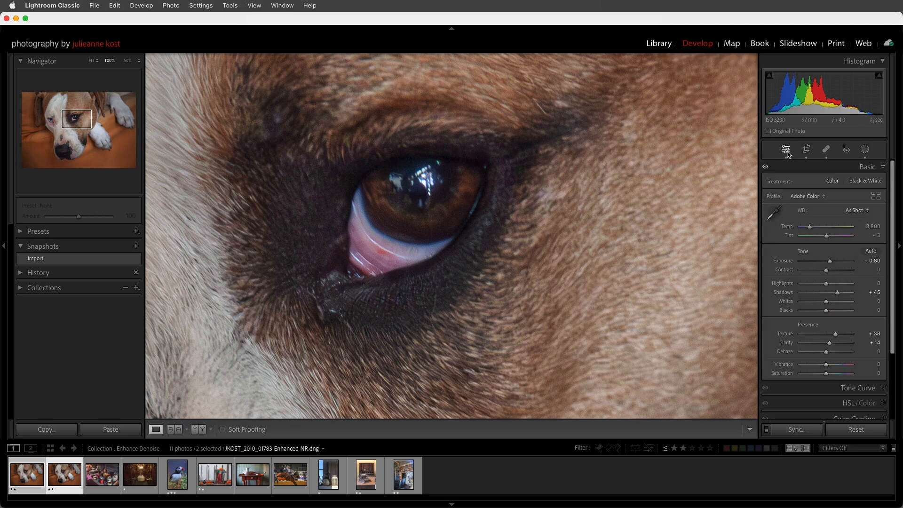
mouse_move(786, 149)
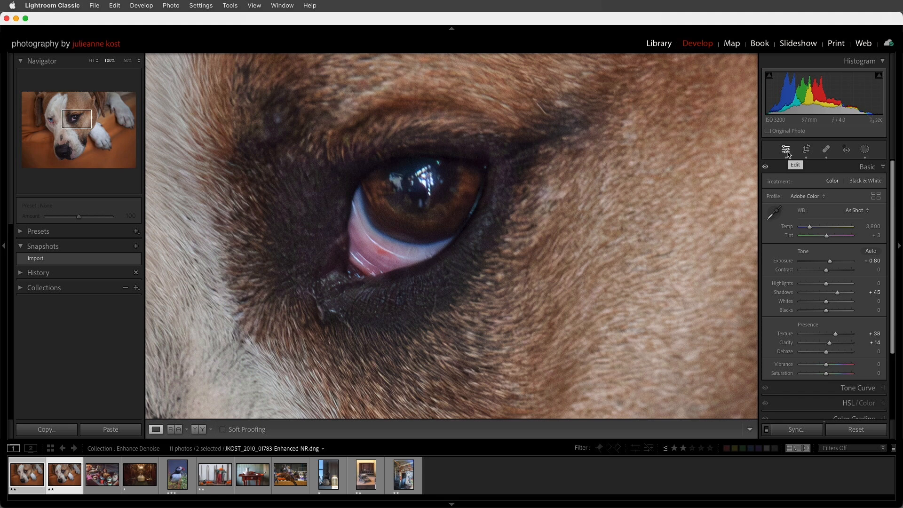
mouse_move(158, 412)
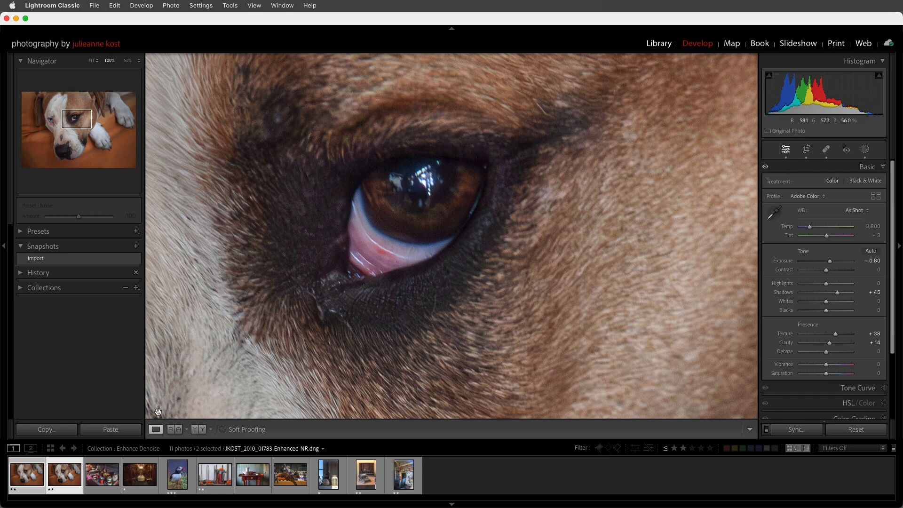
click(178, 475)
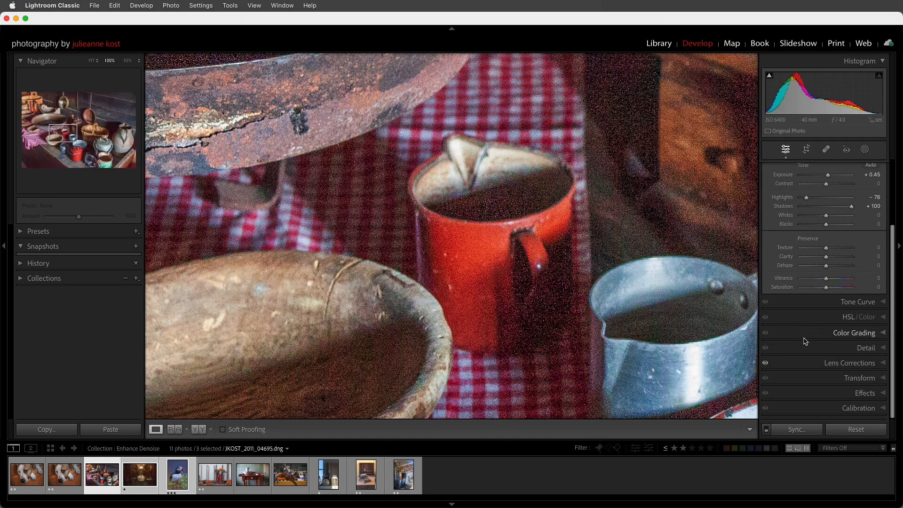
- Start Batch Enhance Denoise for the three photos and zoom into the basket detail
click(866, 347)
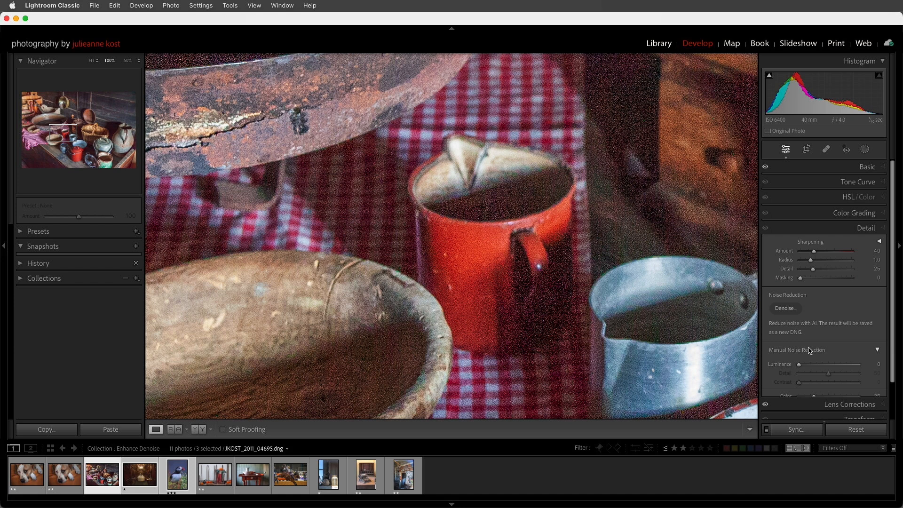
click(785, 308)
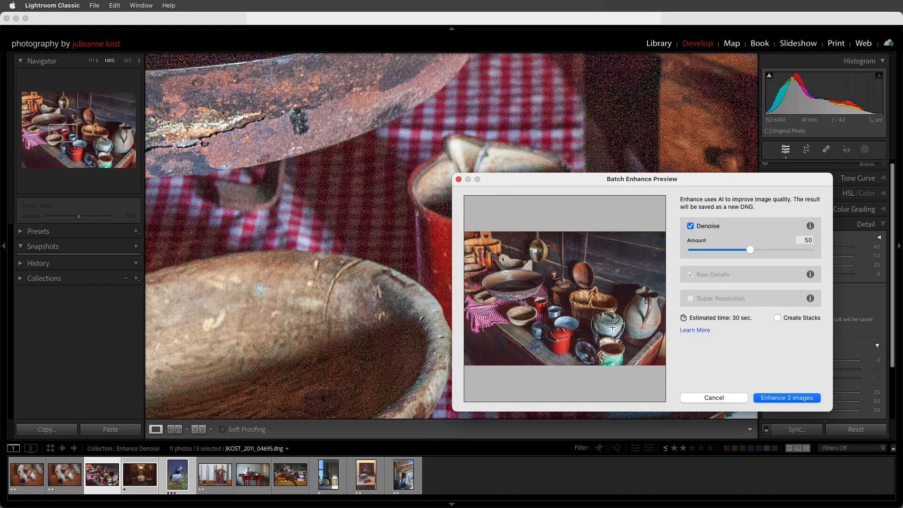
click(564, 296)
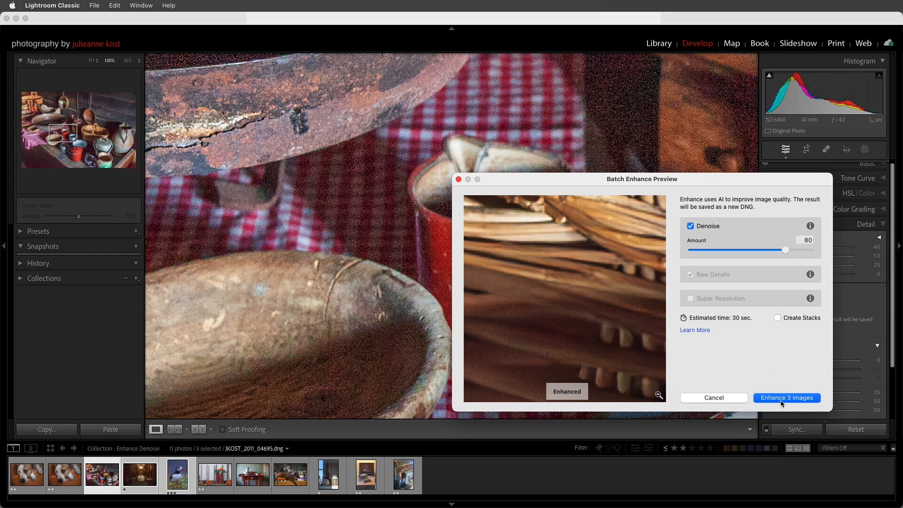
mouse_move(792, 256)
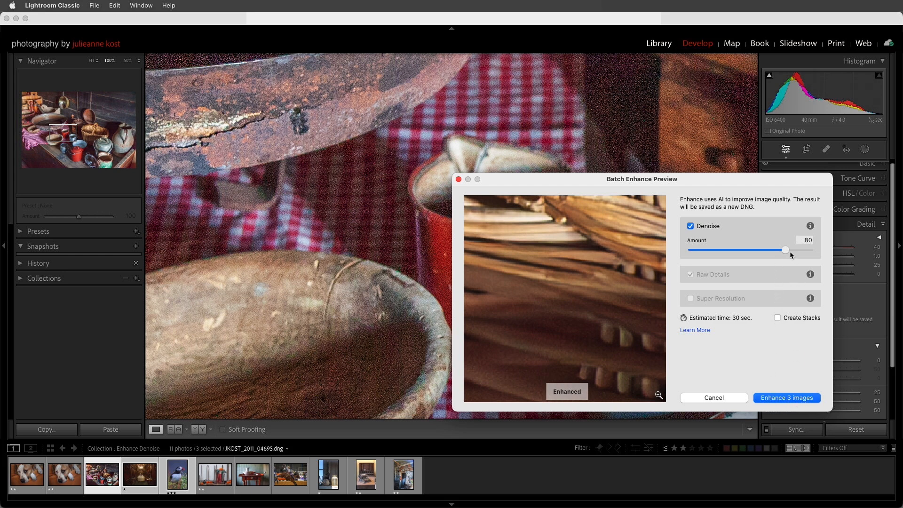
mouse_move(792, 259)
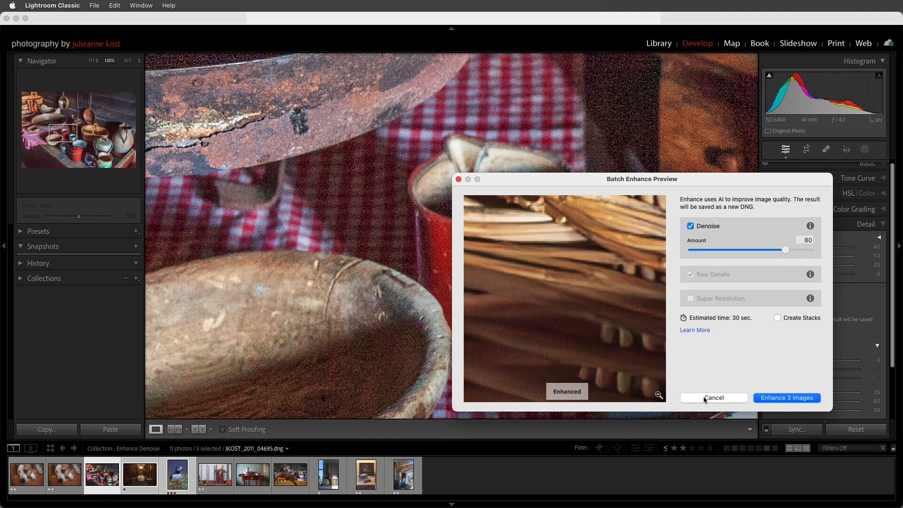
- Cancel the Batch Enhance Preview without enhancing the kitchen photos
click(714, 398)
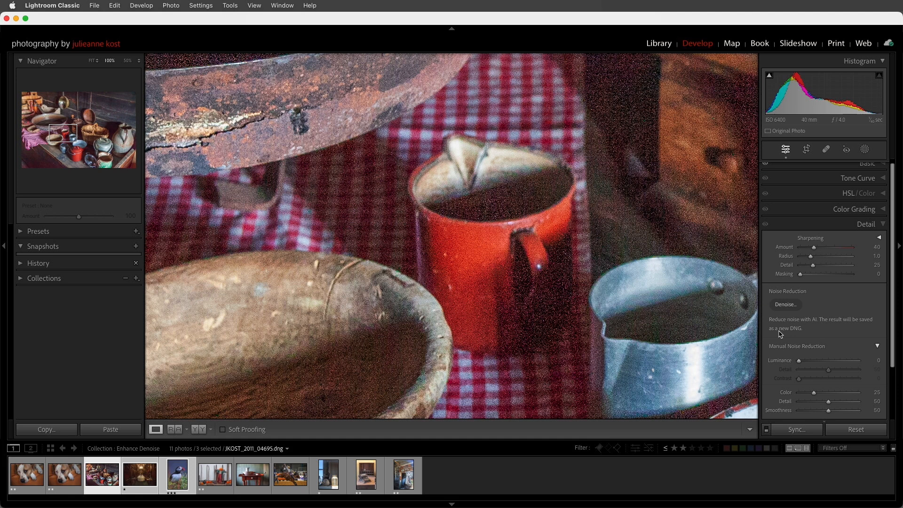
mouse_move(790, 321)
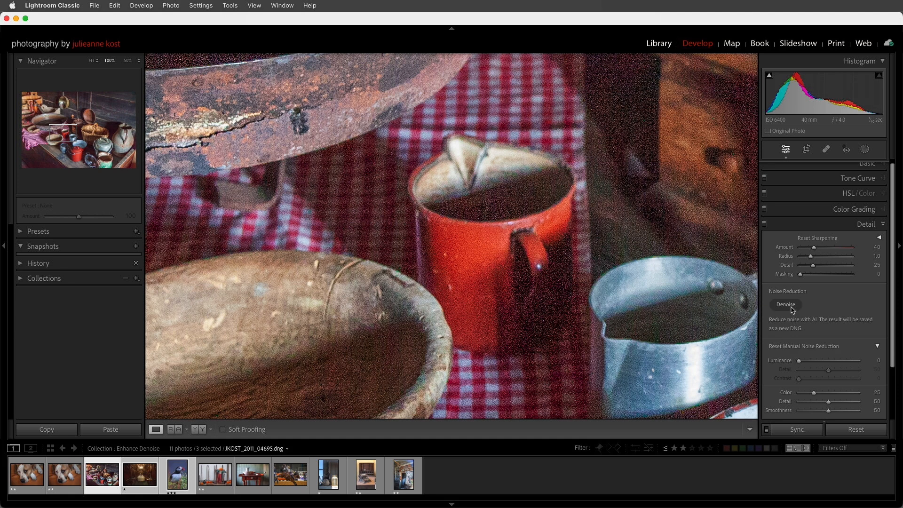
- Run Denoise on the three selected photos with the last settings and open the puffin Enhanced-NR-3 DNG
click(785, 304)
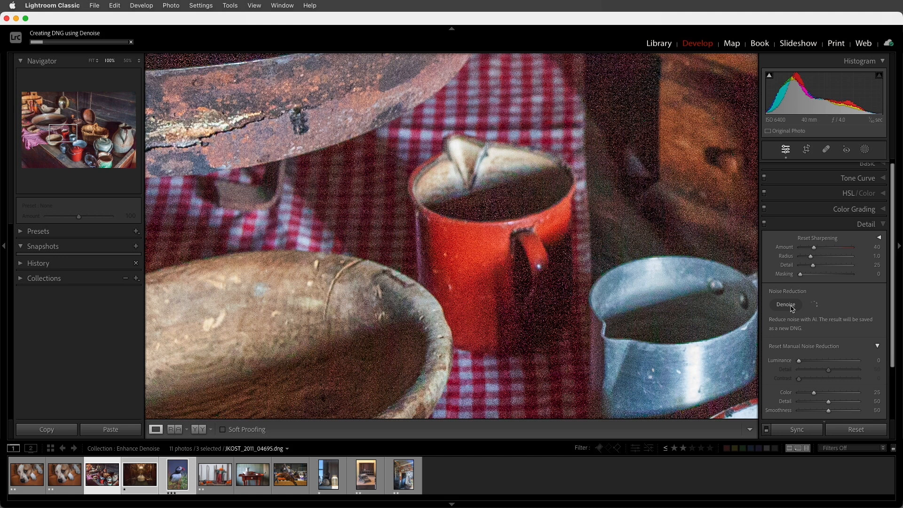
click(252, 474)
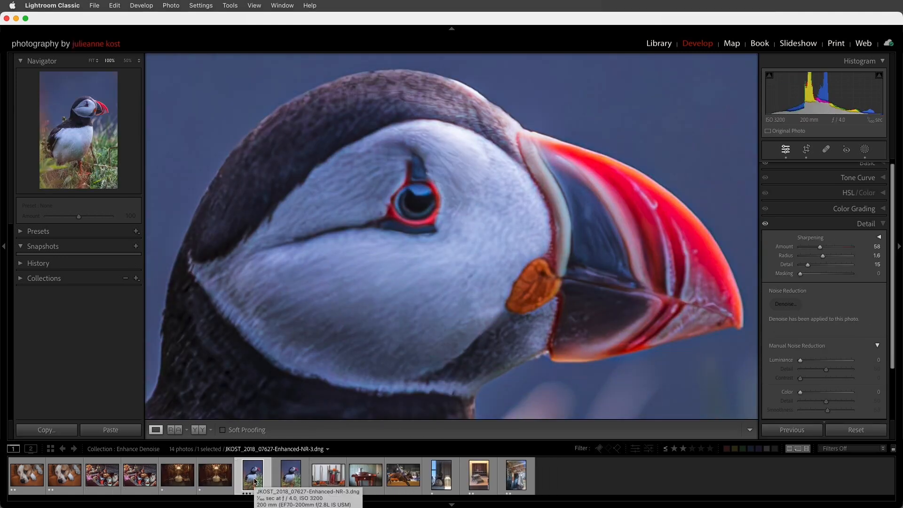
mouse_move(763, 337)
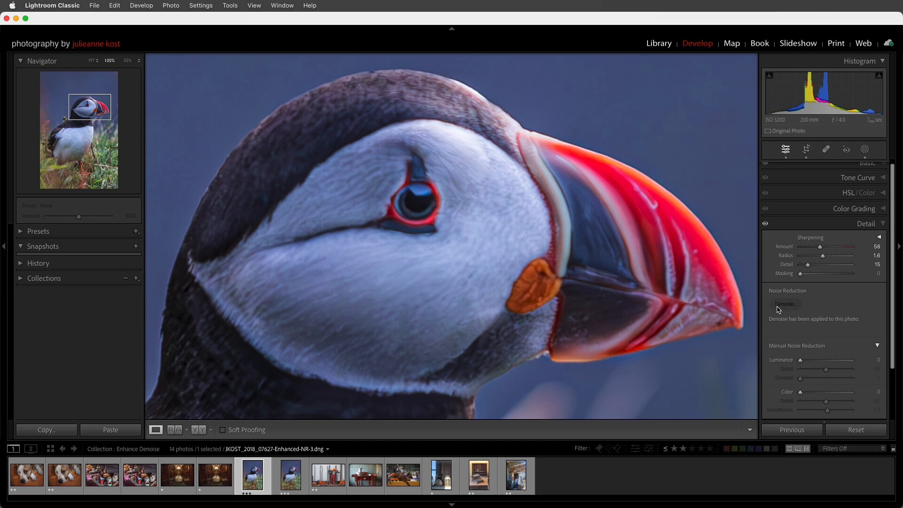
click(290, 475)
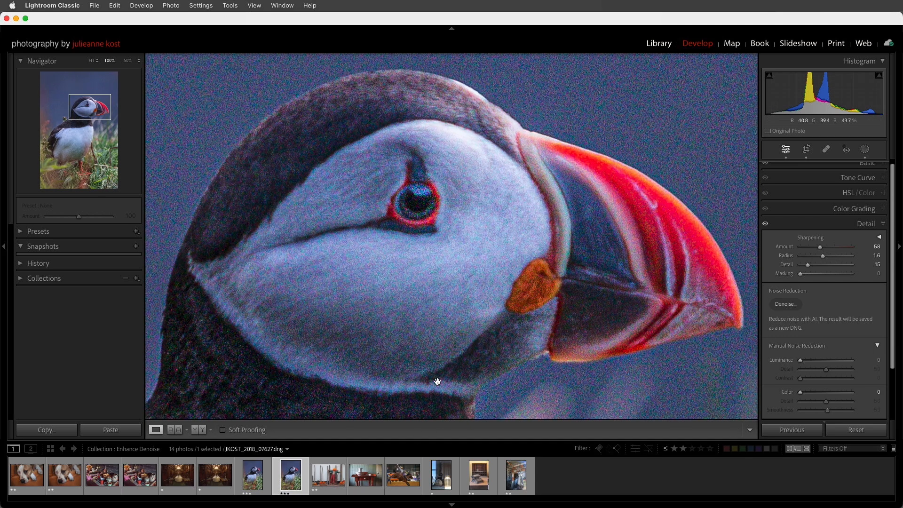
click(785, 304)
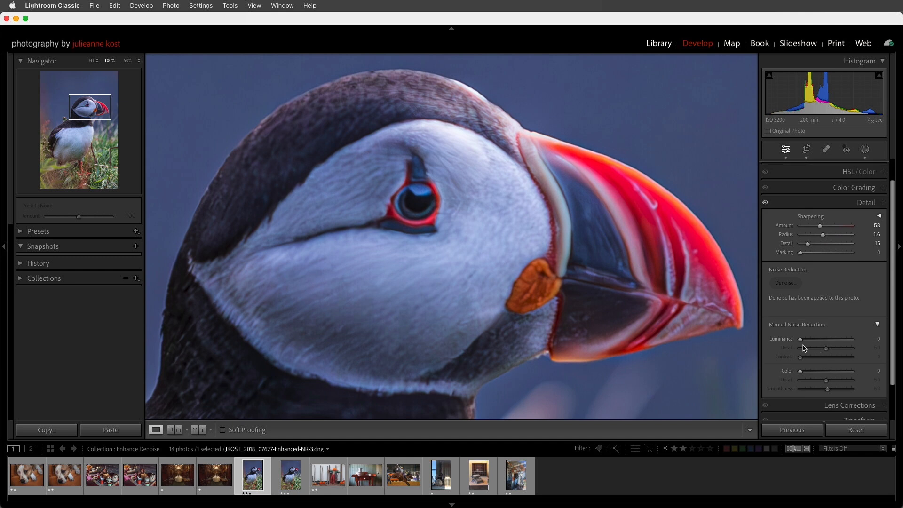
mouse_move(806, 378)
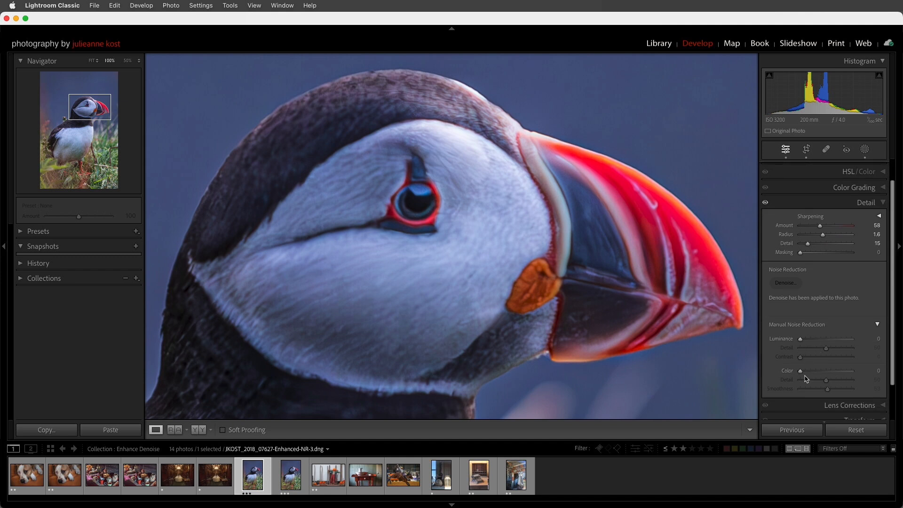